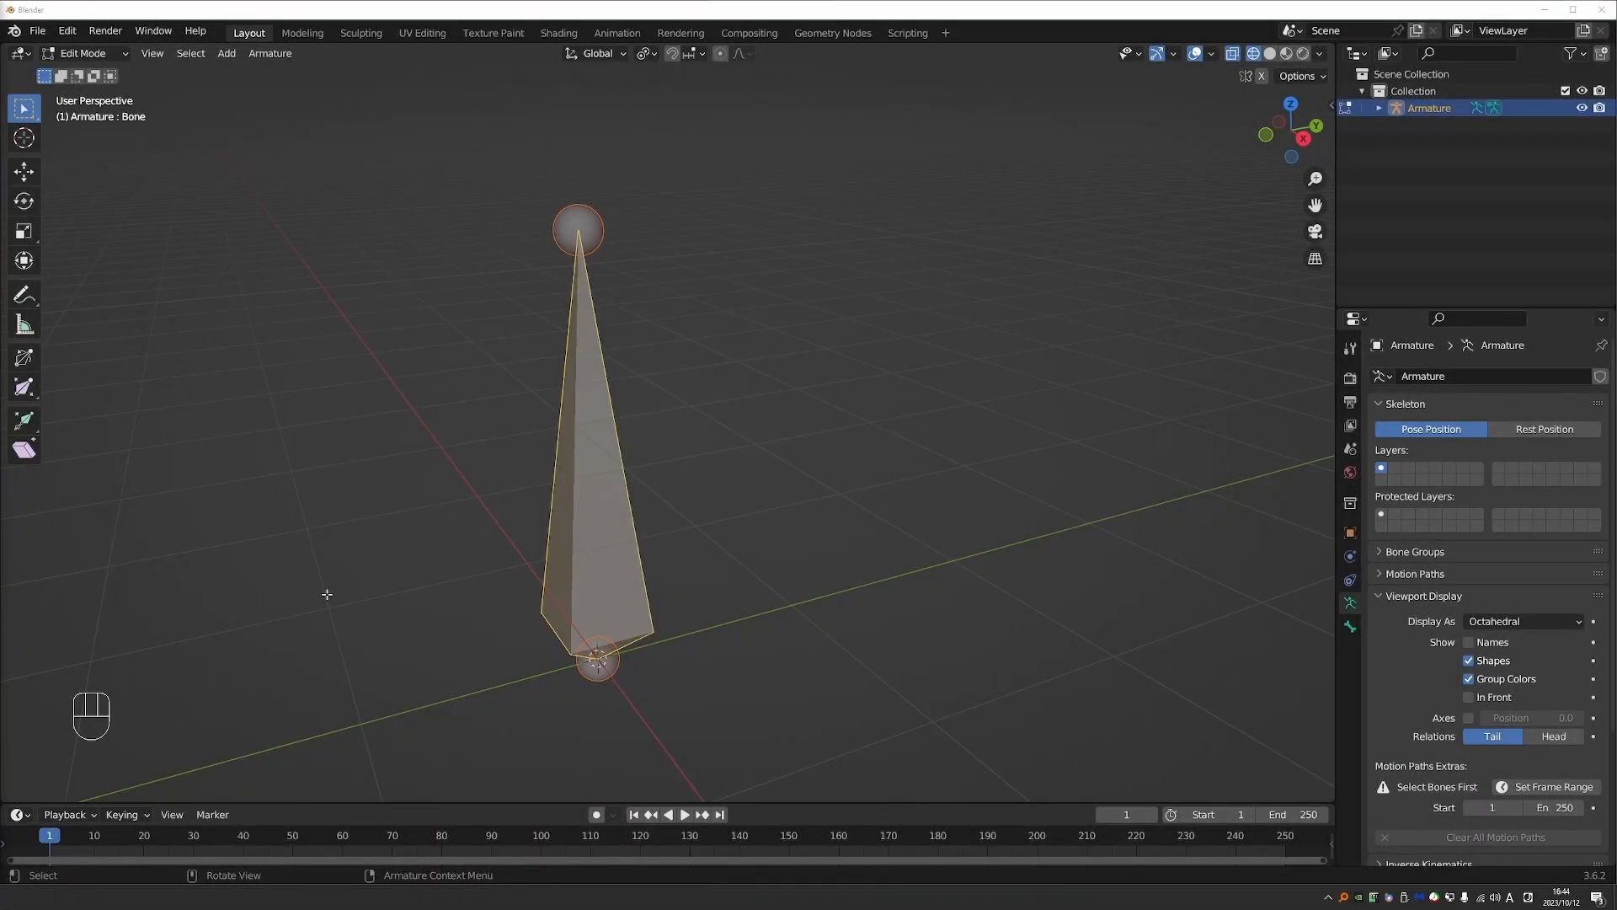
- Display the bone as a B-Bone and raise its Bendy Bones segments to 6
click(1523, 619)
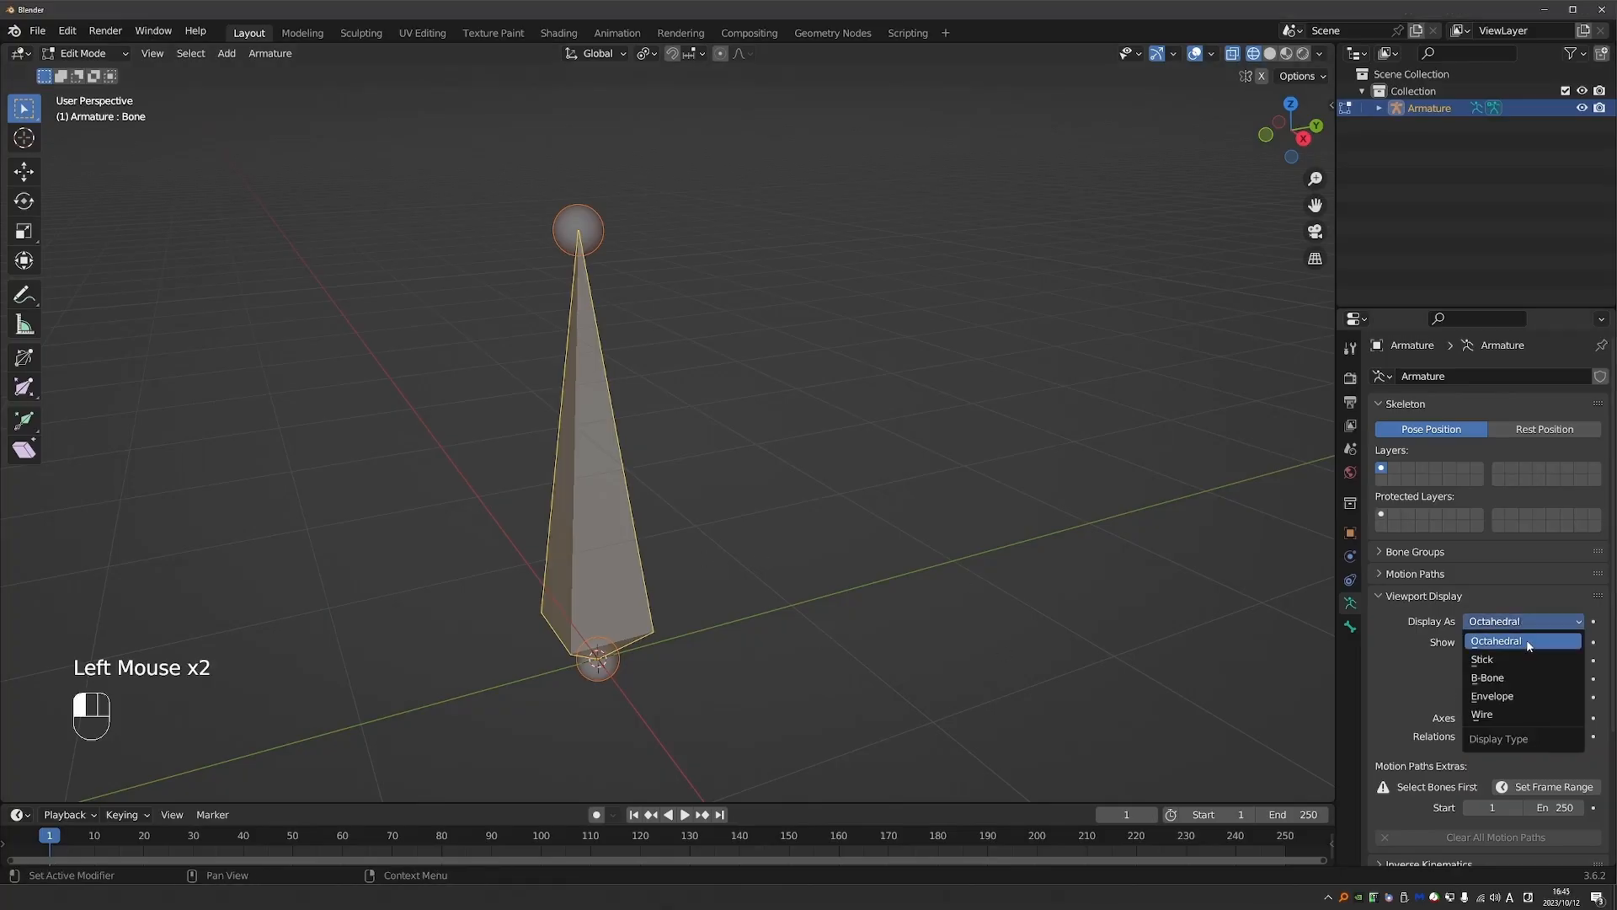
mouse_move(1504, 677)
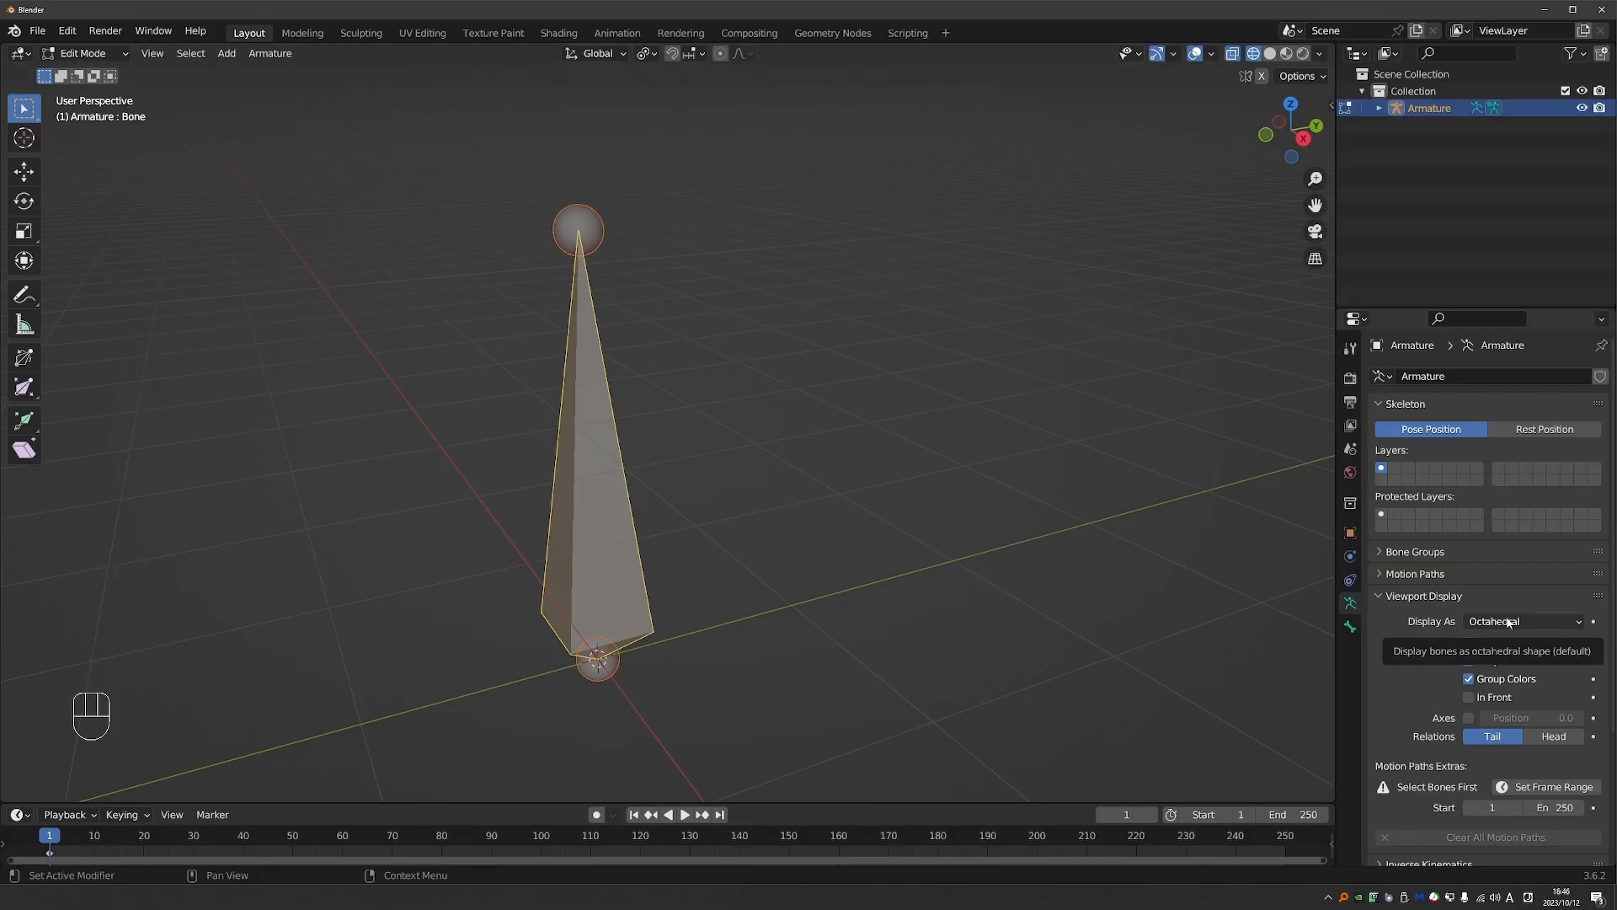
click(1523, 620)
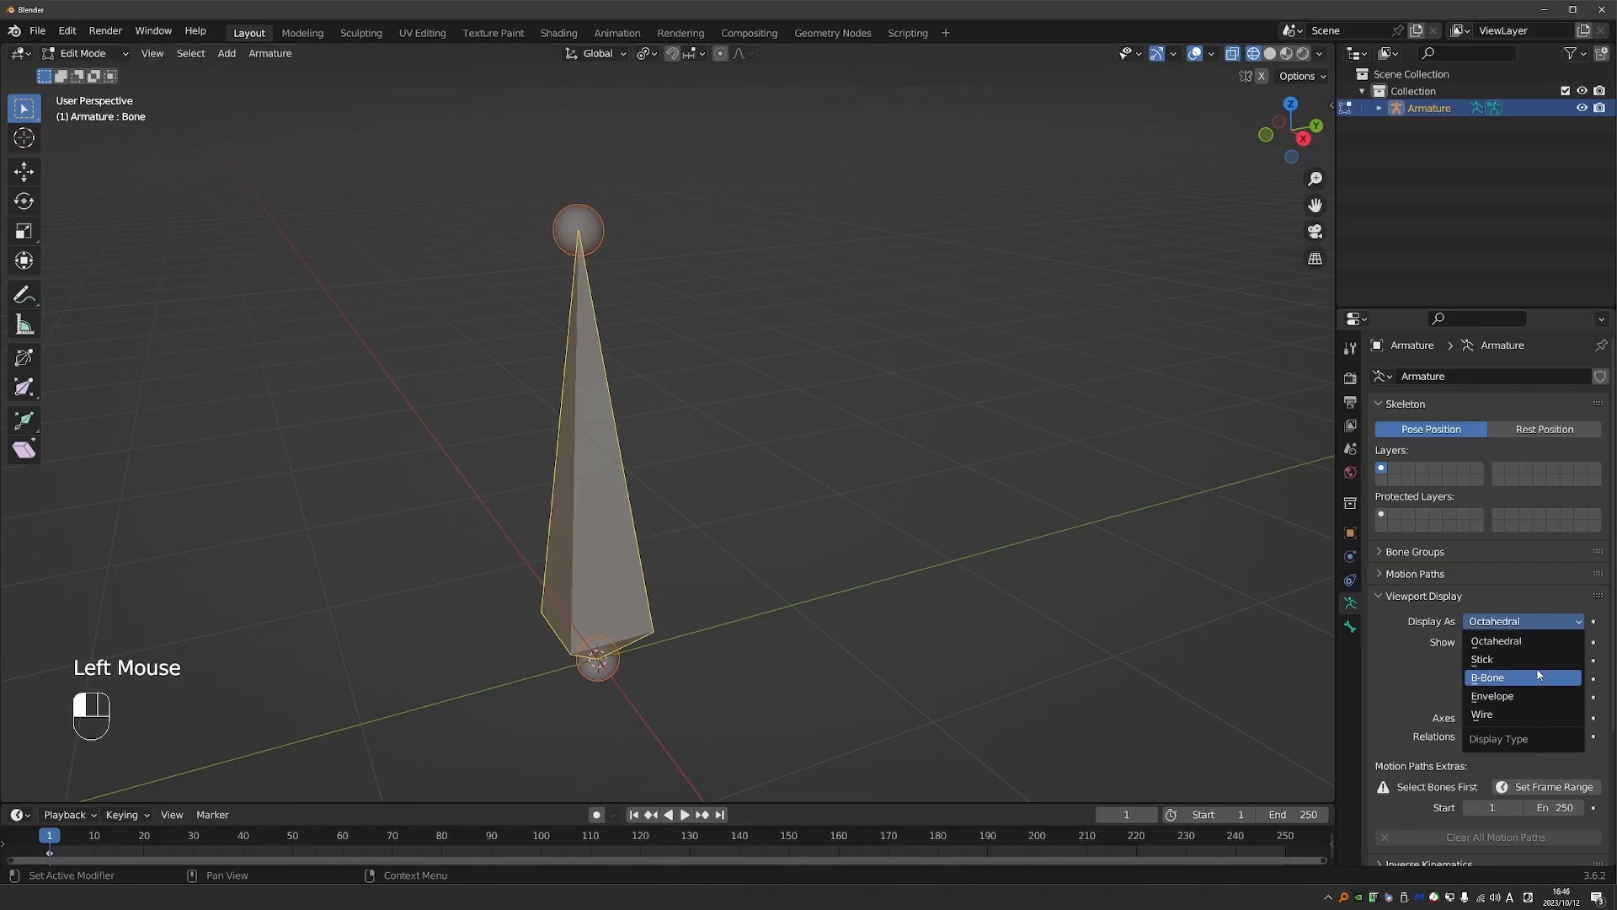
click(1485, 677)
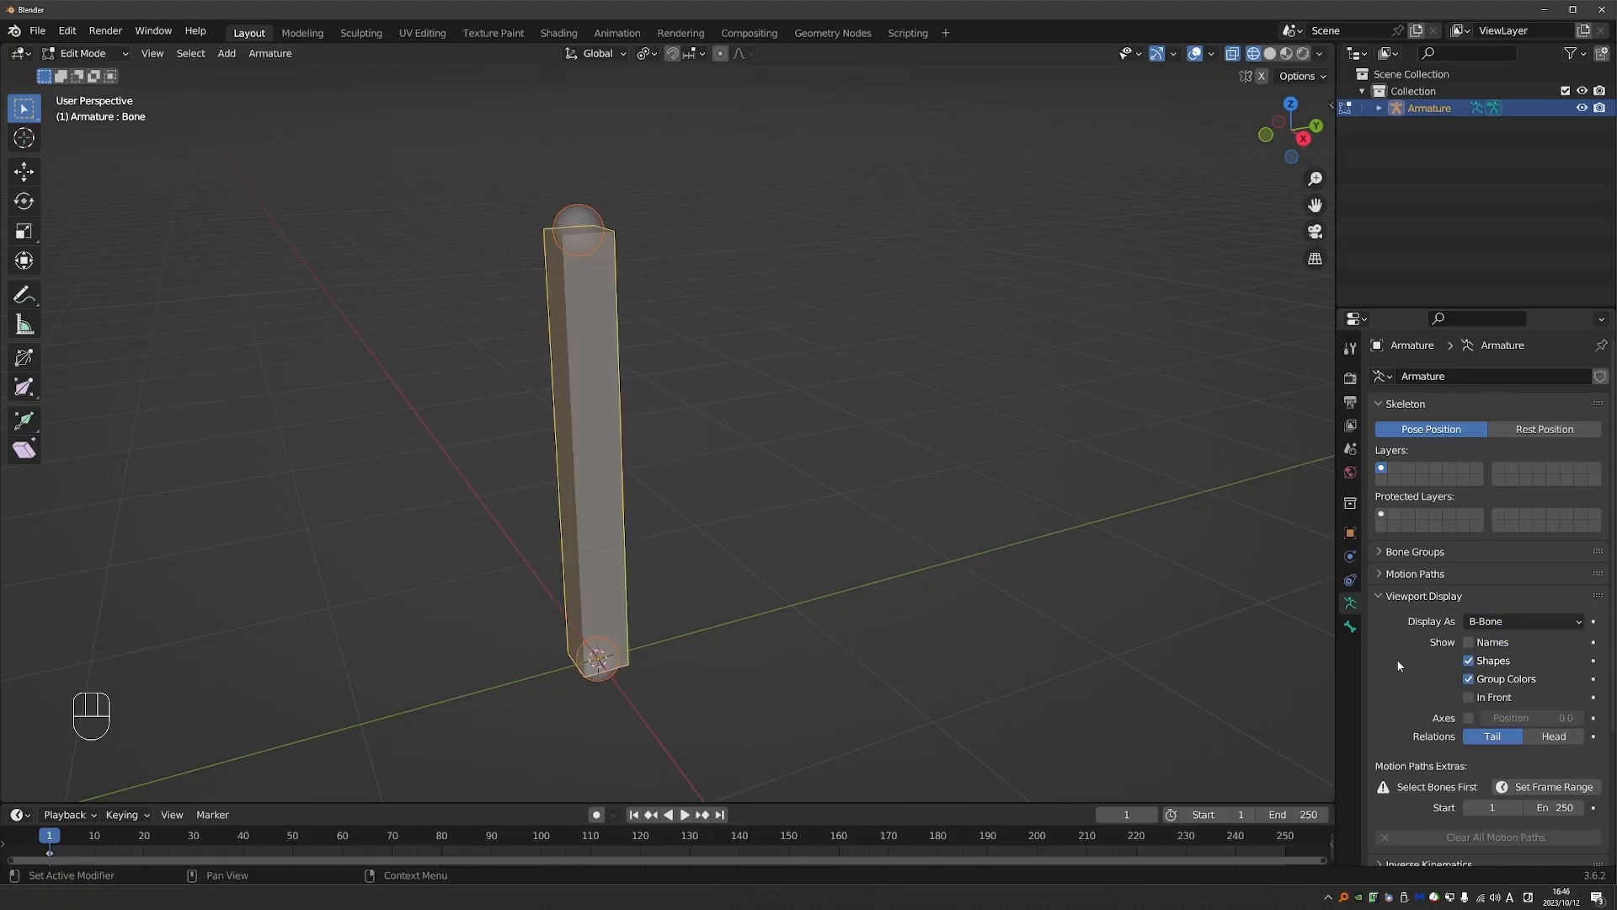
click(1349, 602)
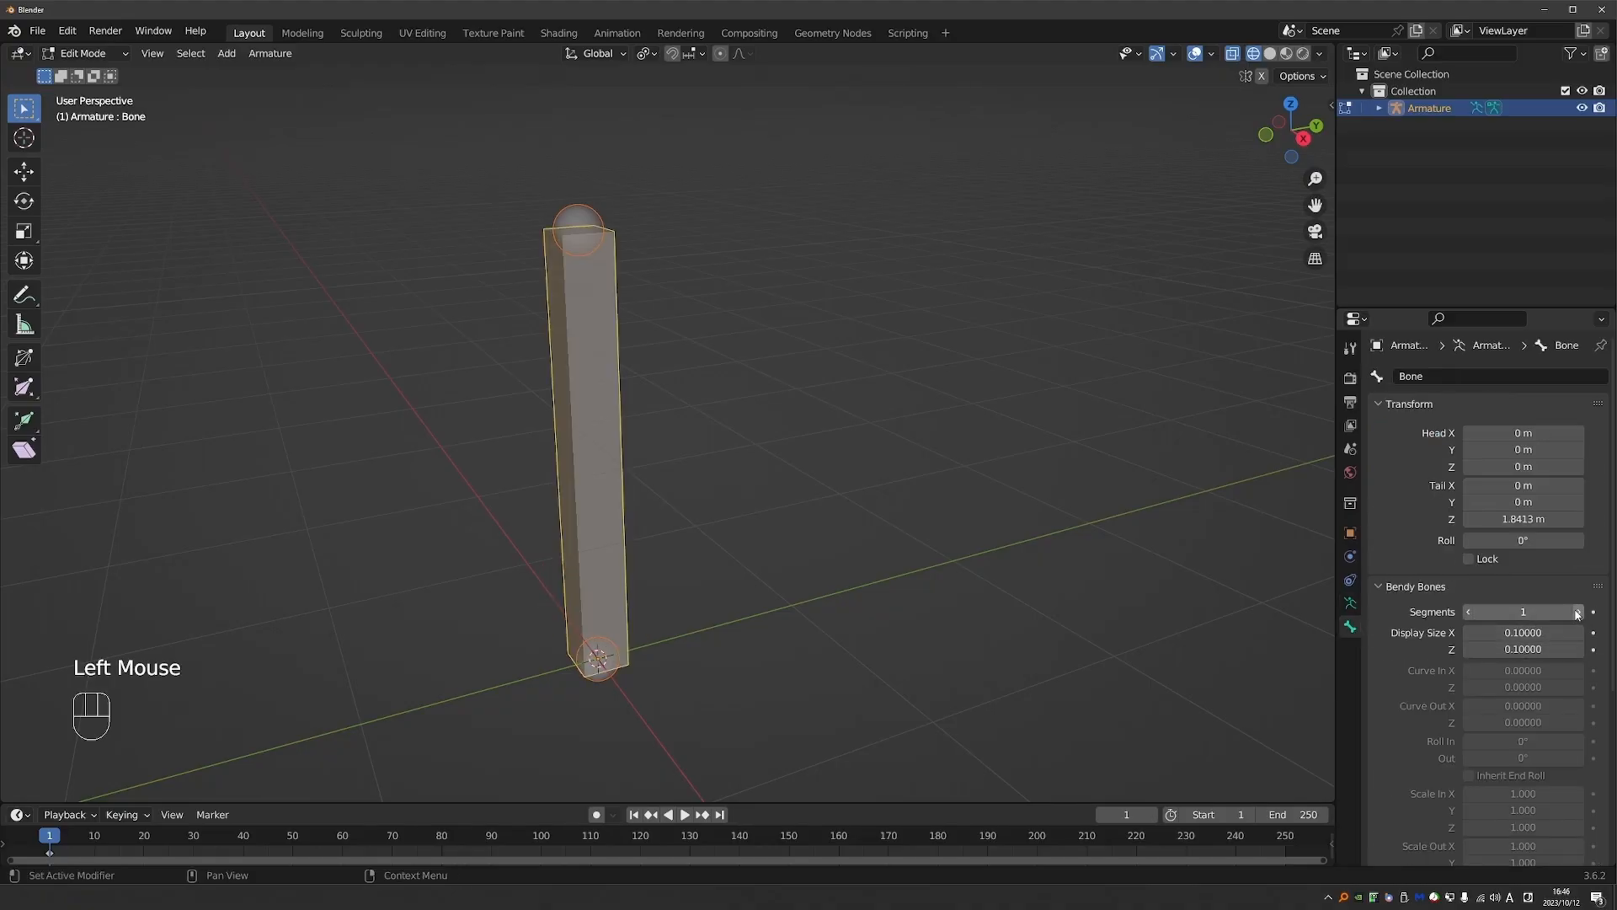
click(1576, 612)
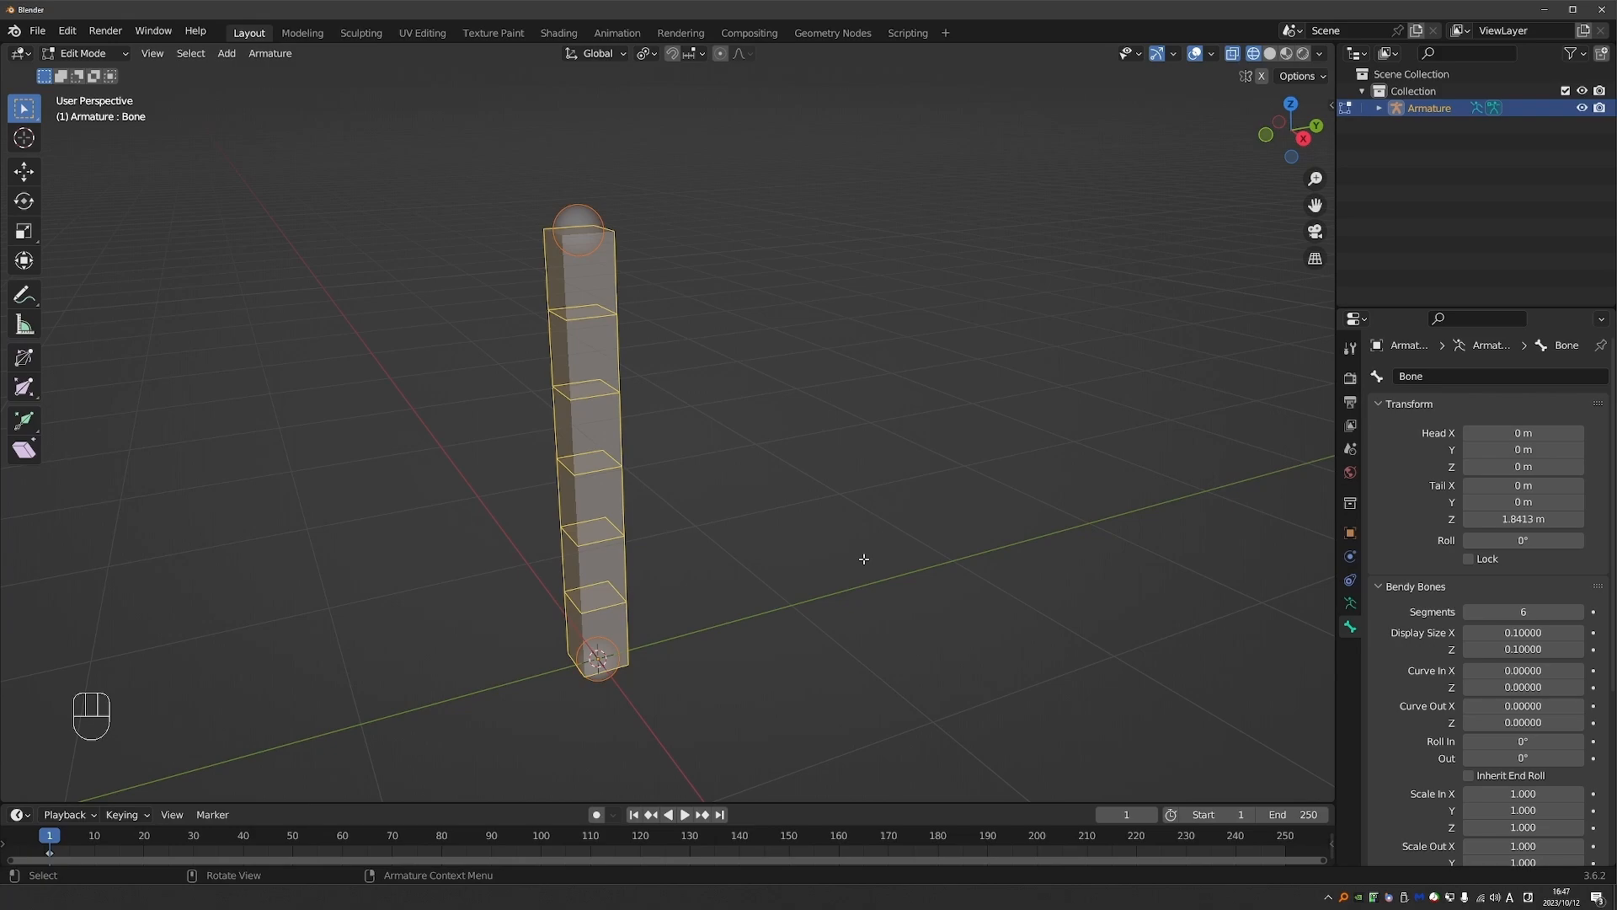
mouse_move(1097, 787)
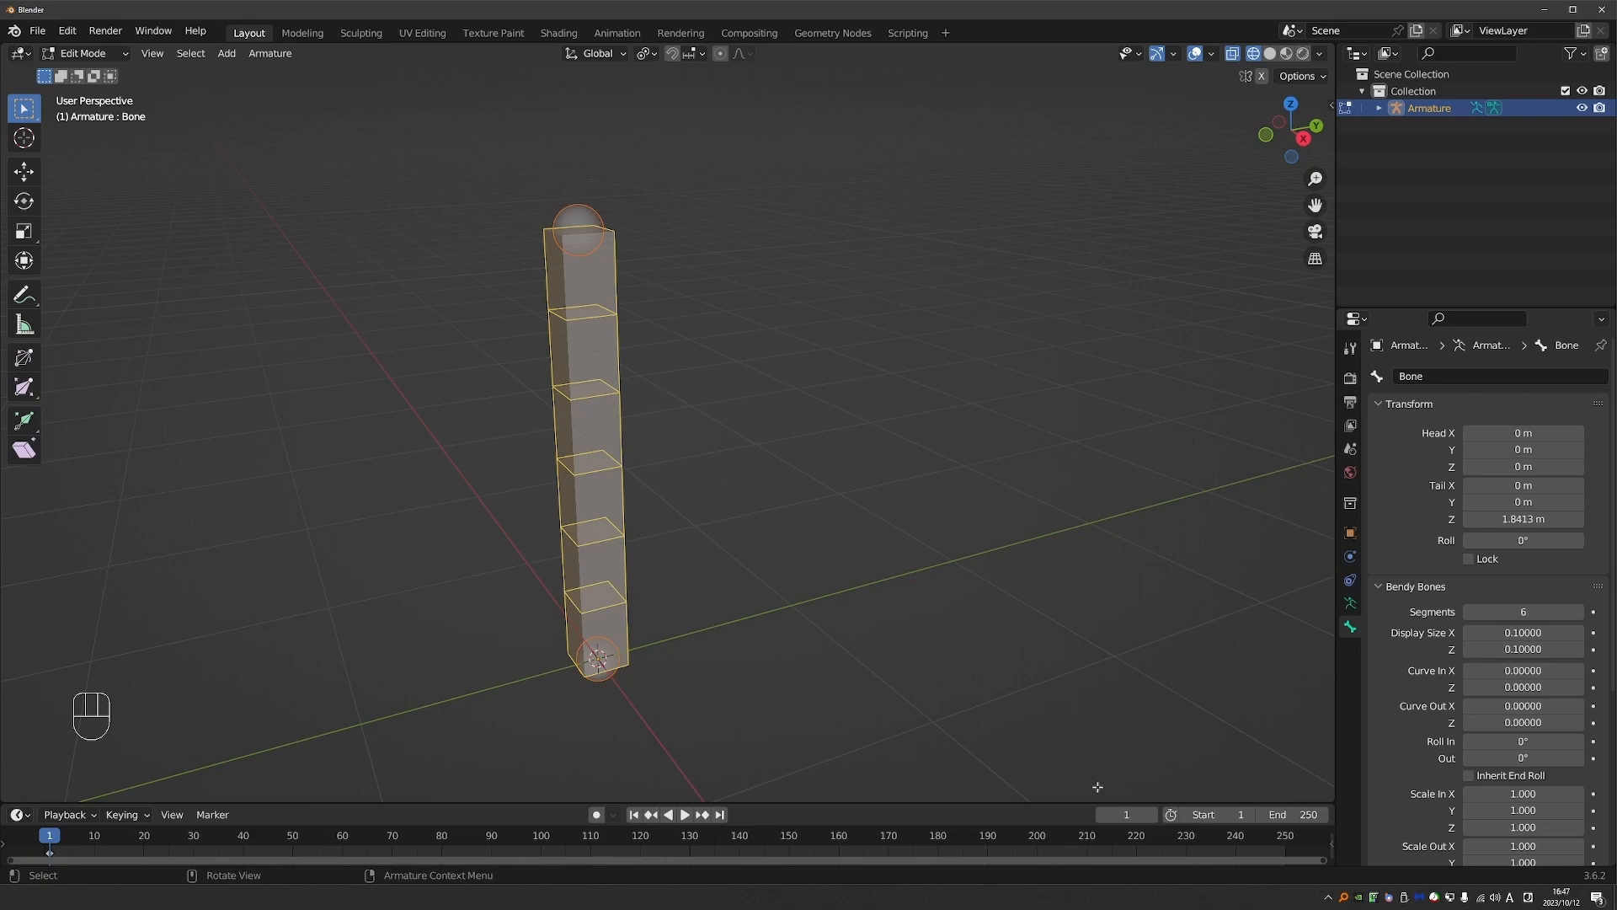
mouse_move(1341, 693)
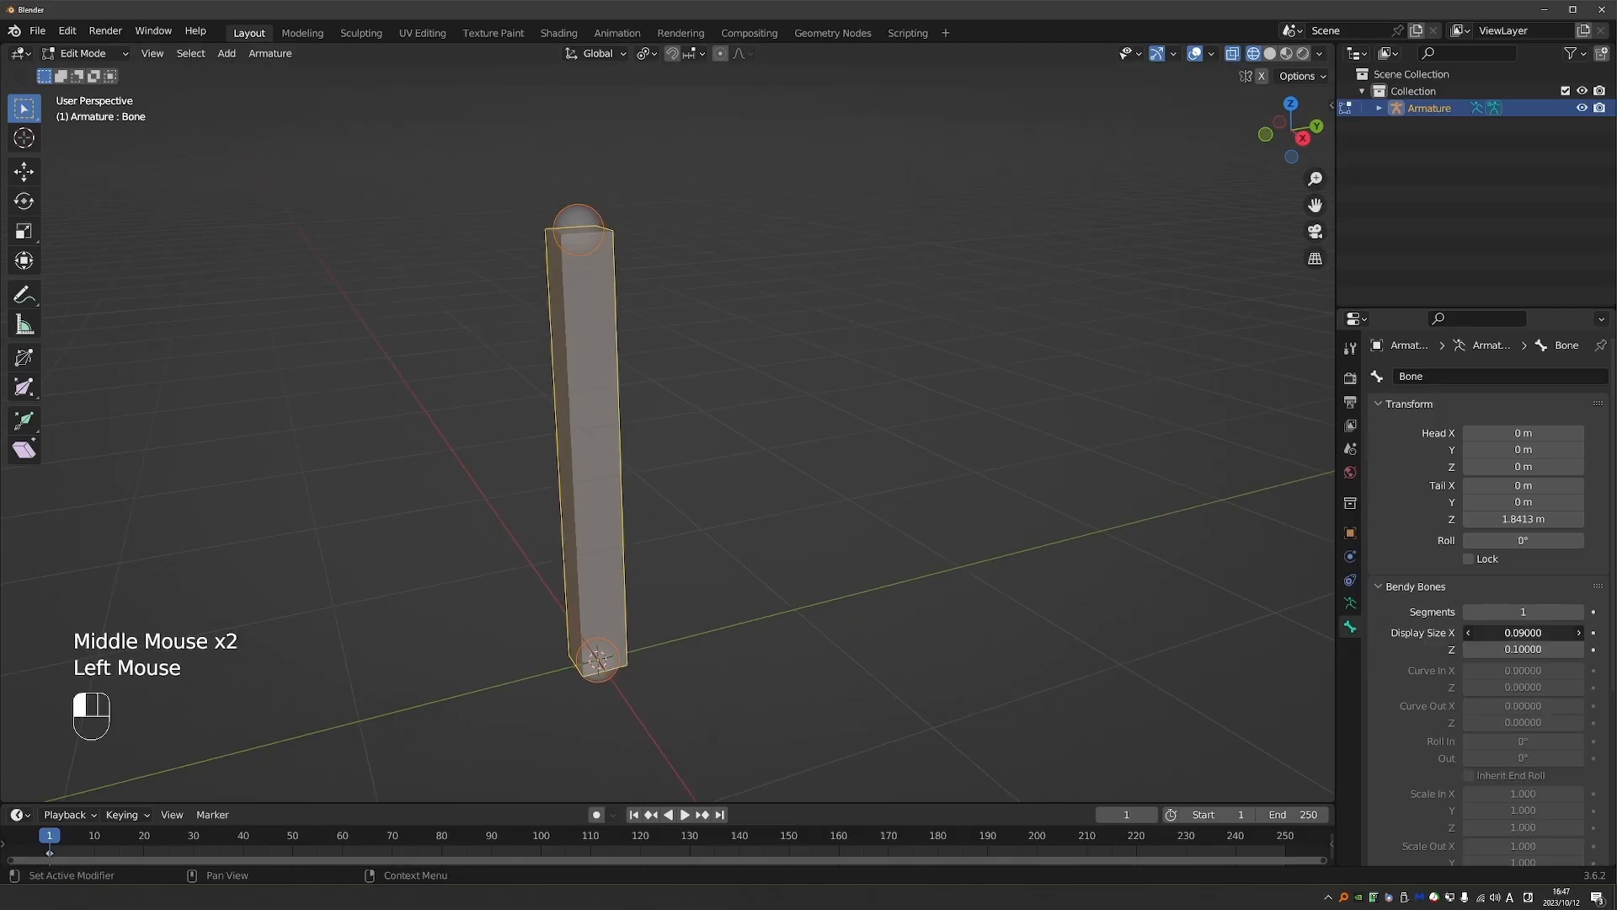
- Duplicate the bone to add a second bone extending from the original
key(shift+d)
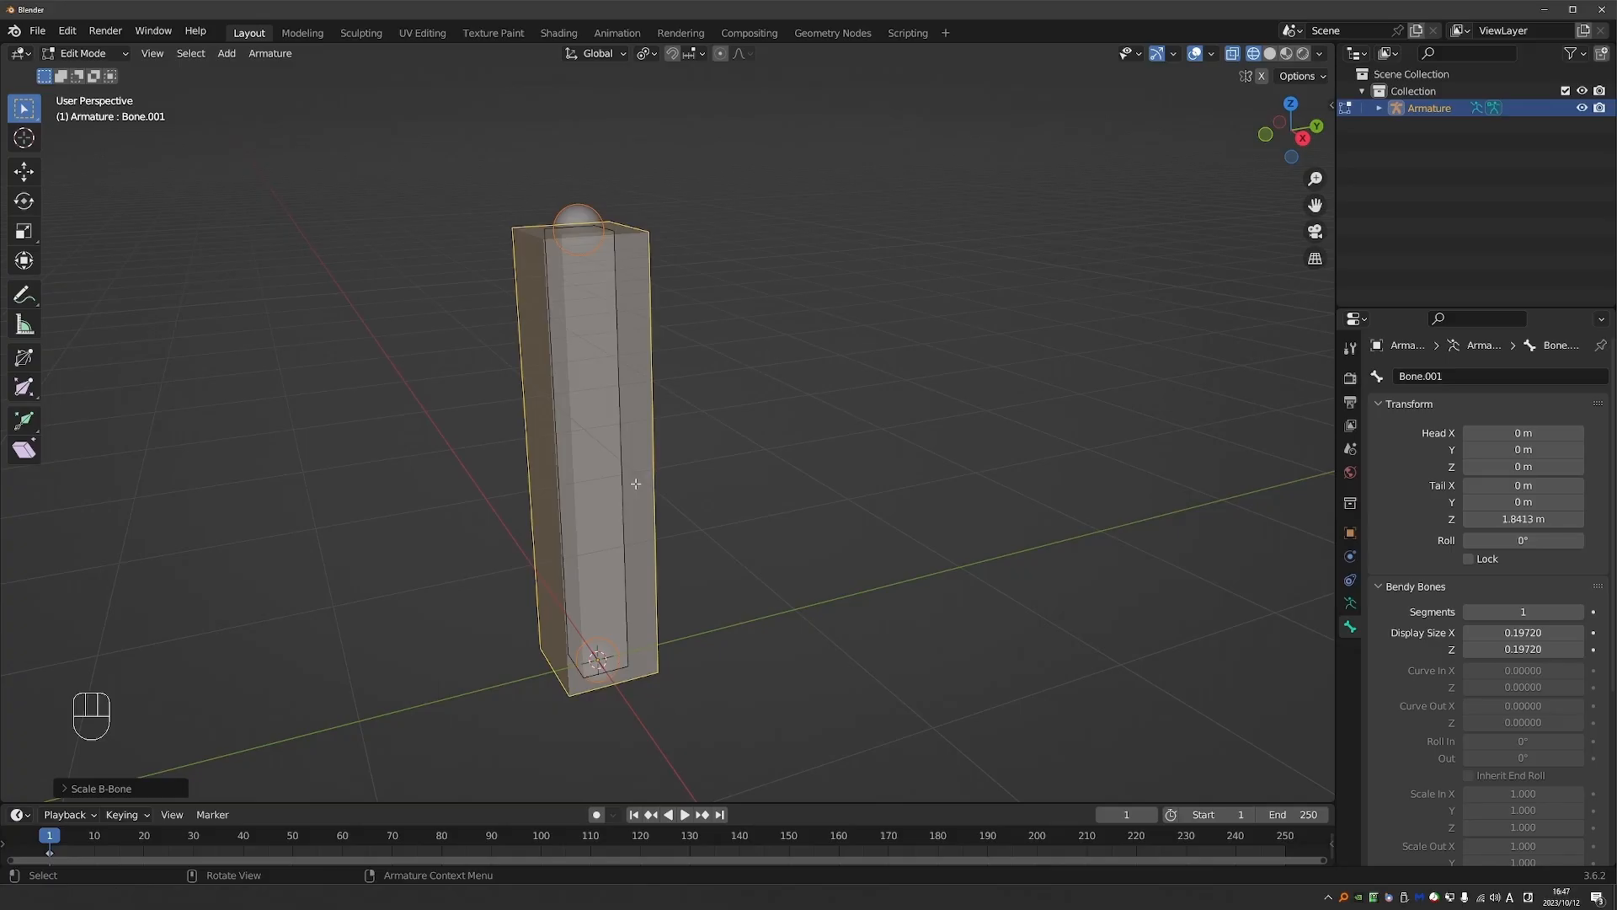
key(shift+d)
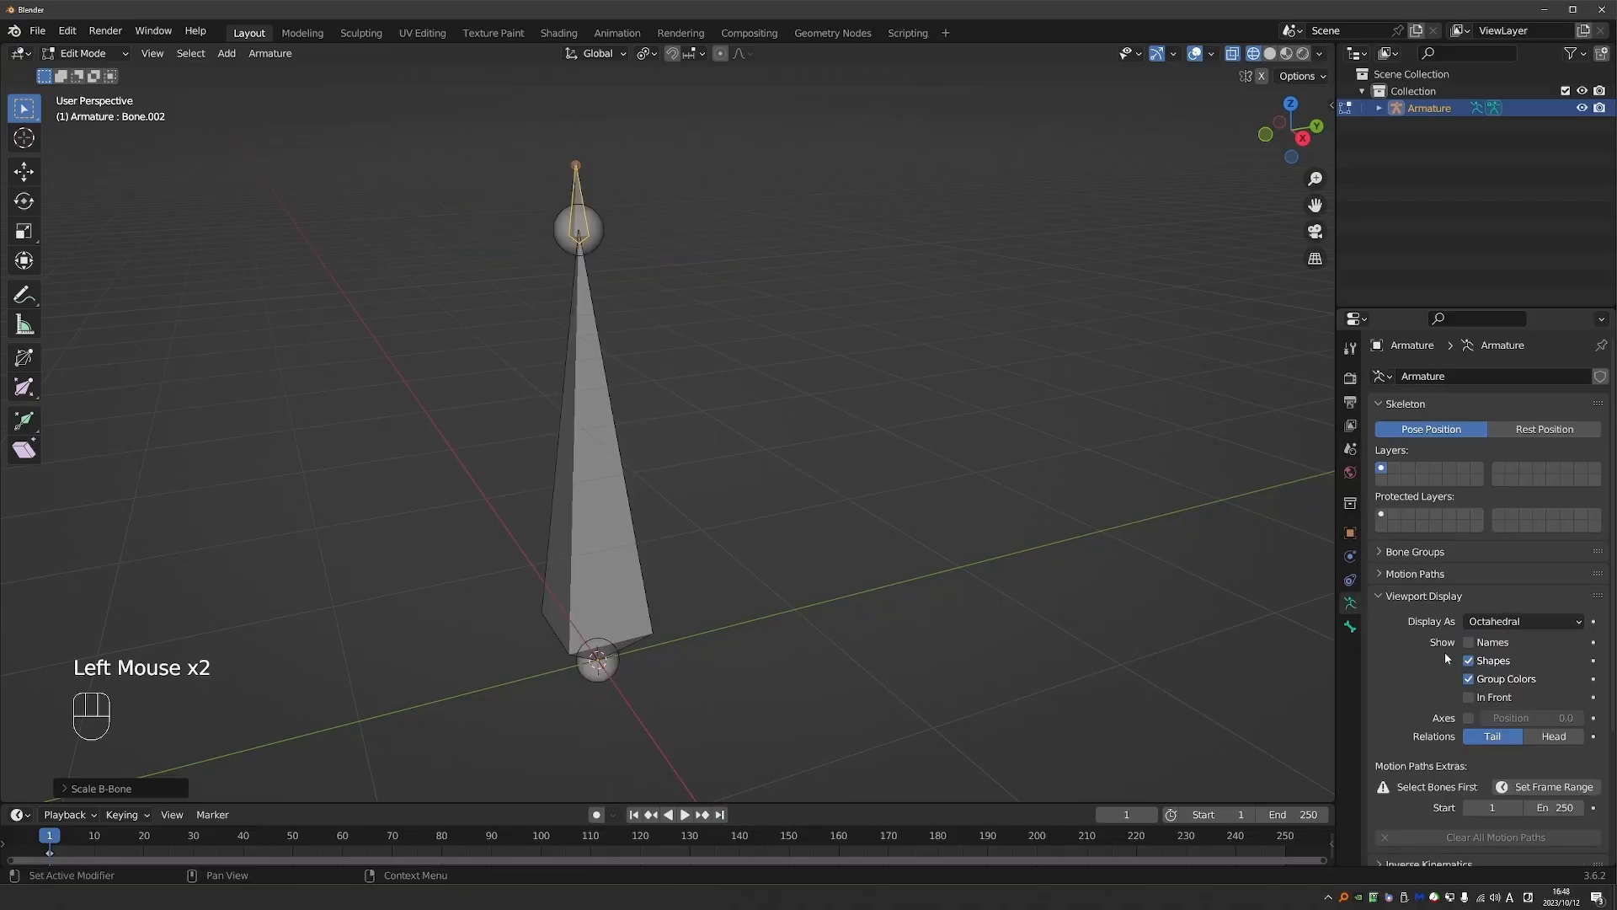
- Choose B-Bone in Display As so the armature shows as B-Bones again
click(1521, 622)
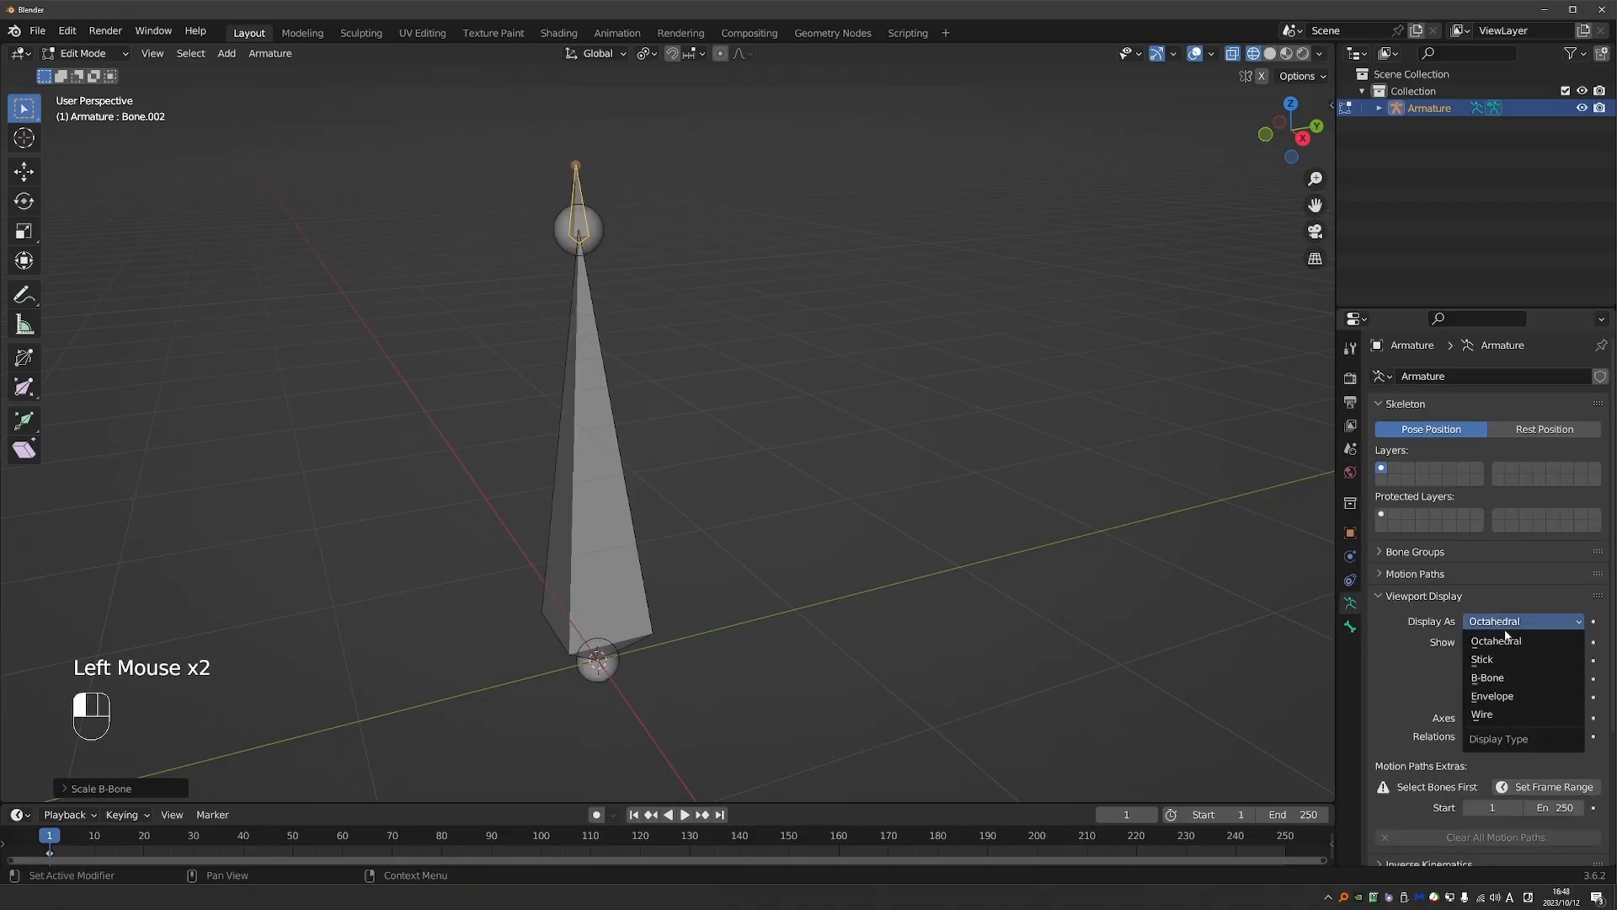
click(1486, 677)
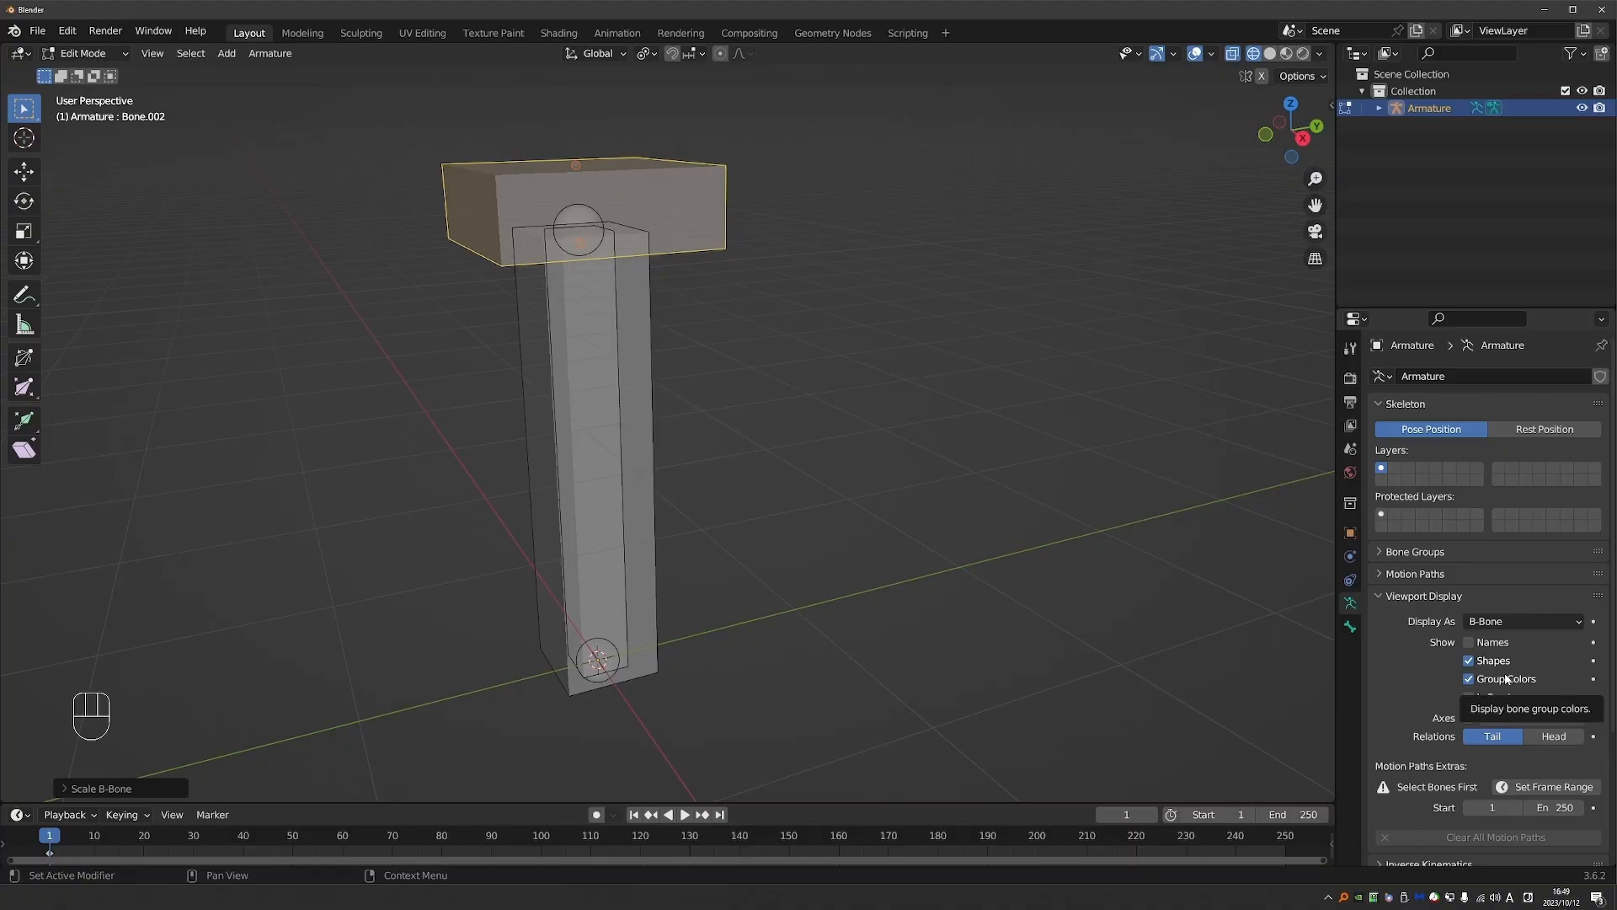
click(1349, 603)
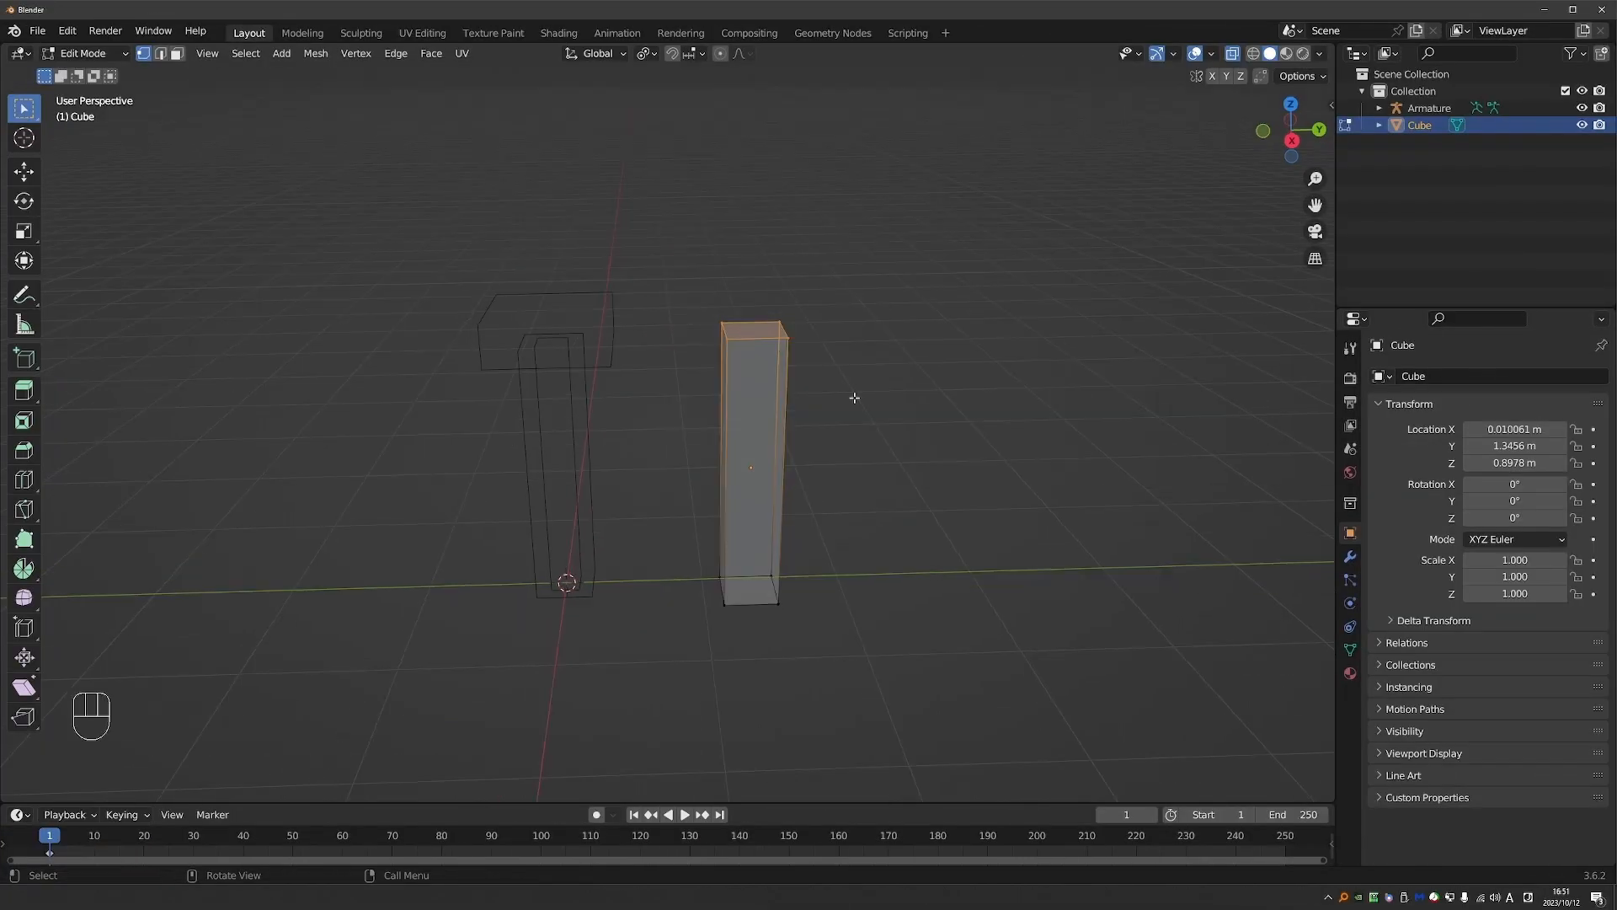
mouse_move(916, 443)
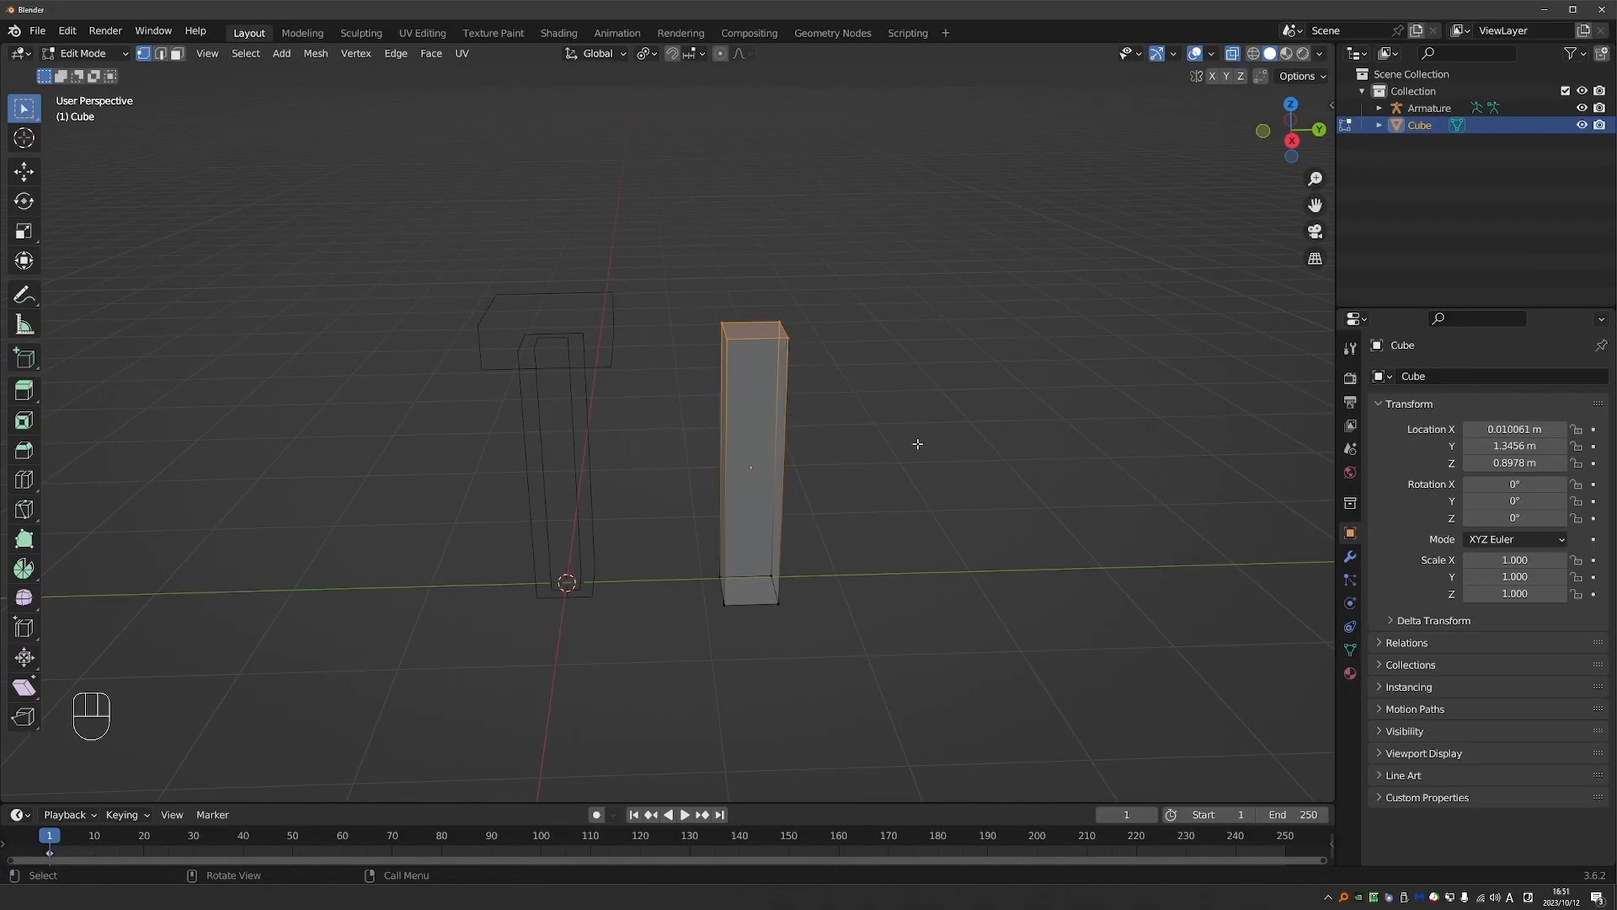
- Scale the cube's top face inward, add horizontal loop cuts, deselect, then undo the last change
key(s)
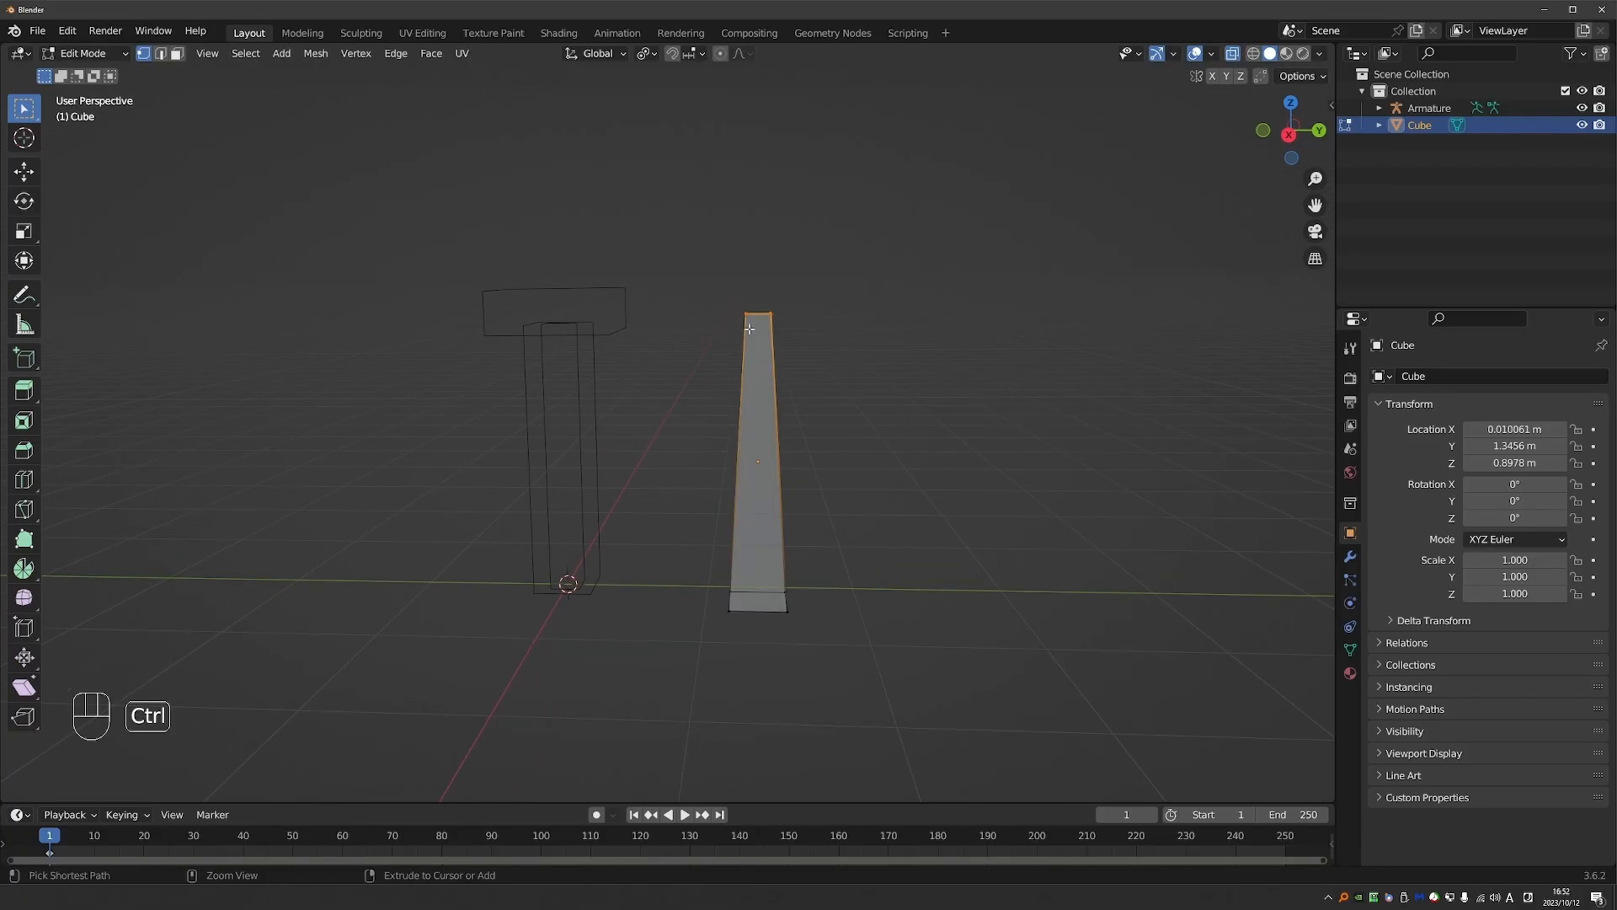
key(ctrl+r)
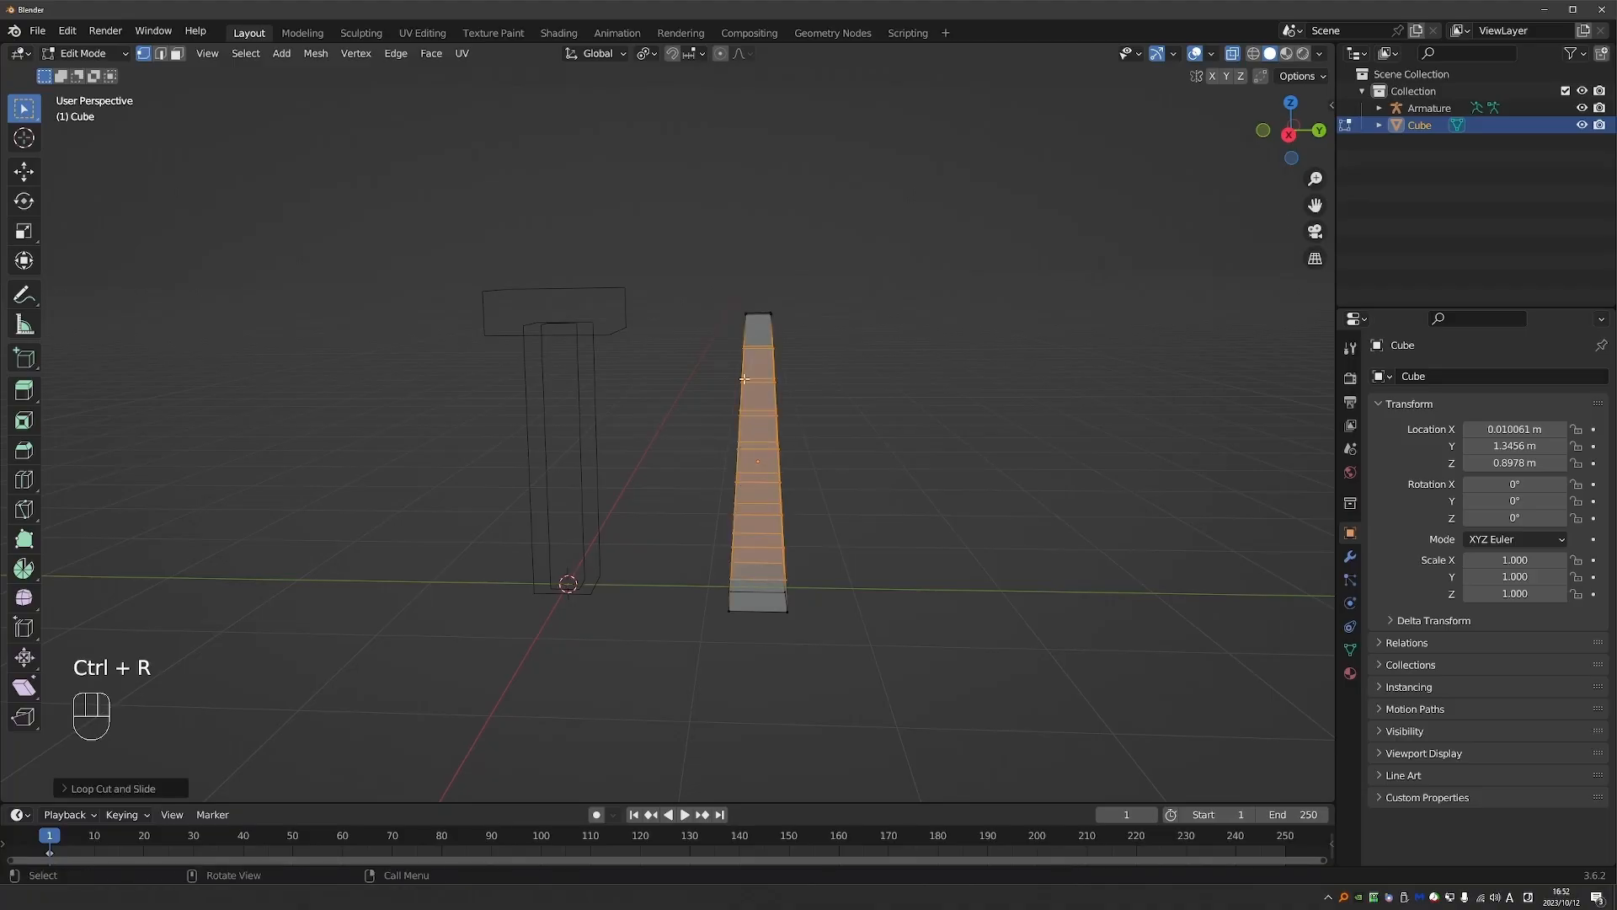
key(alt+a)
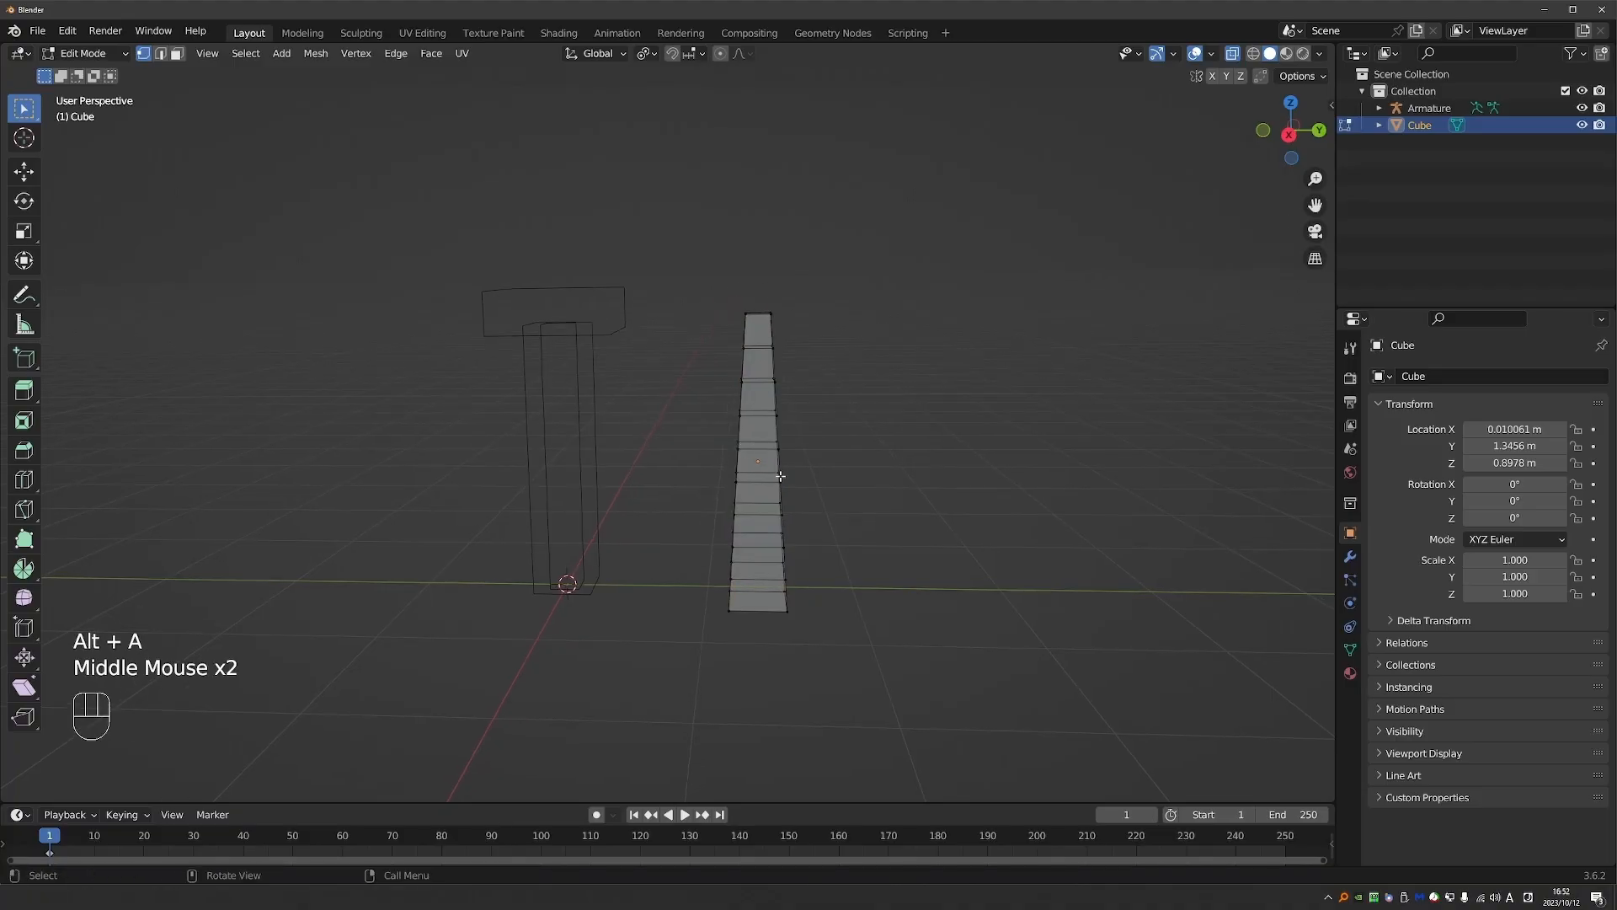
key(ctrl+z)
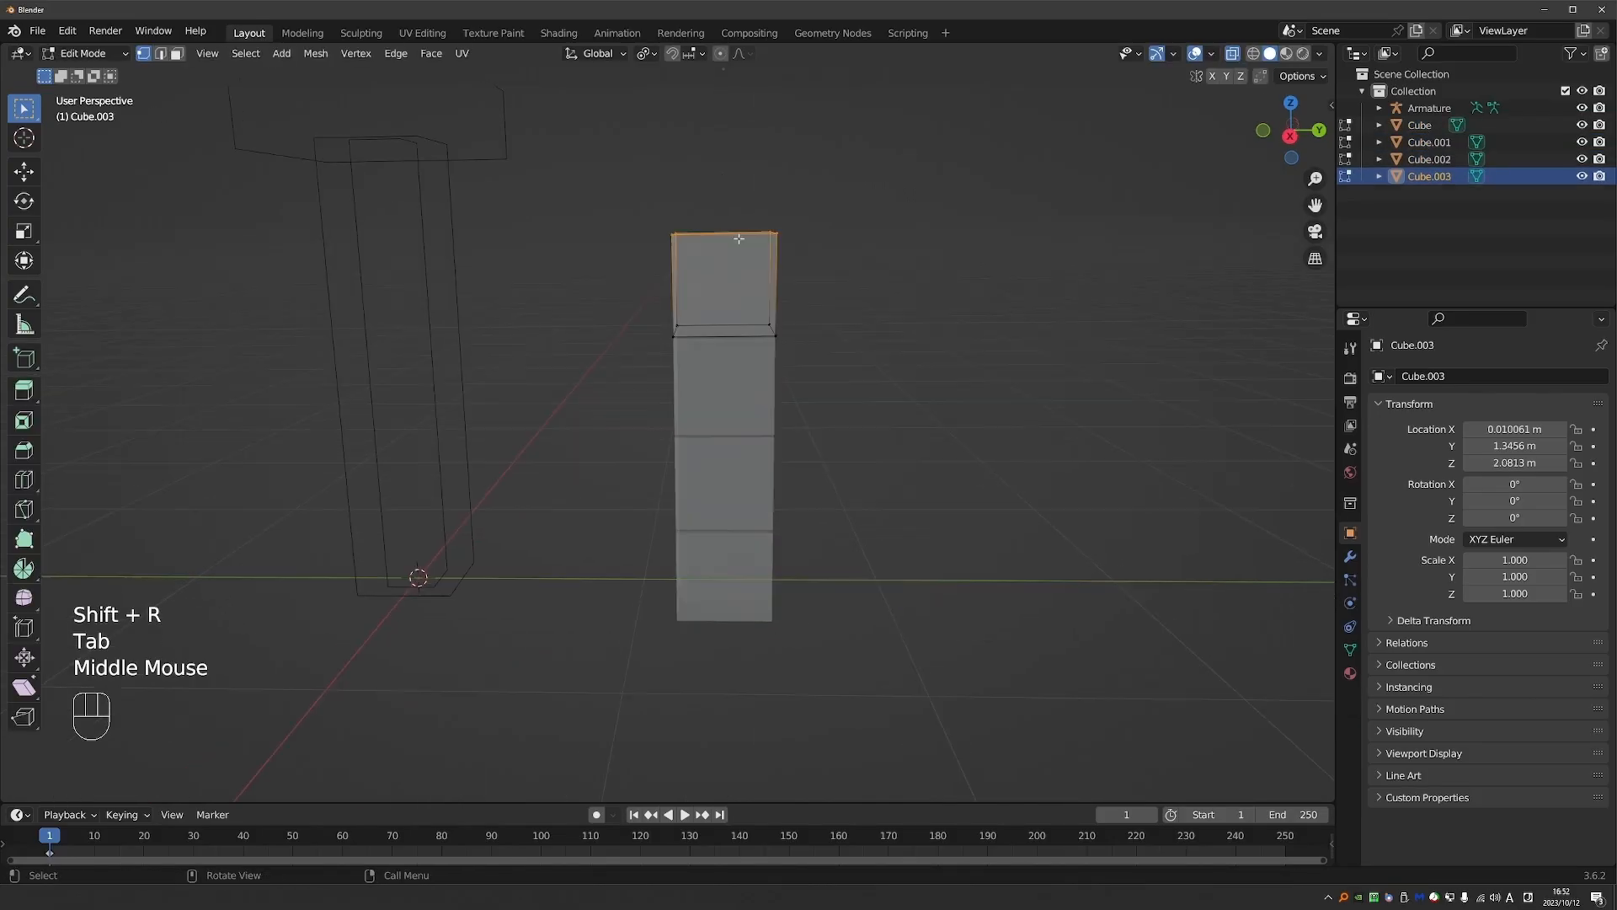
- Return to Object Mode to view the four stacked tapered cube pieces
key(Tab)
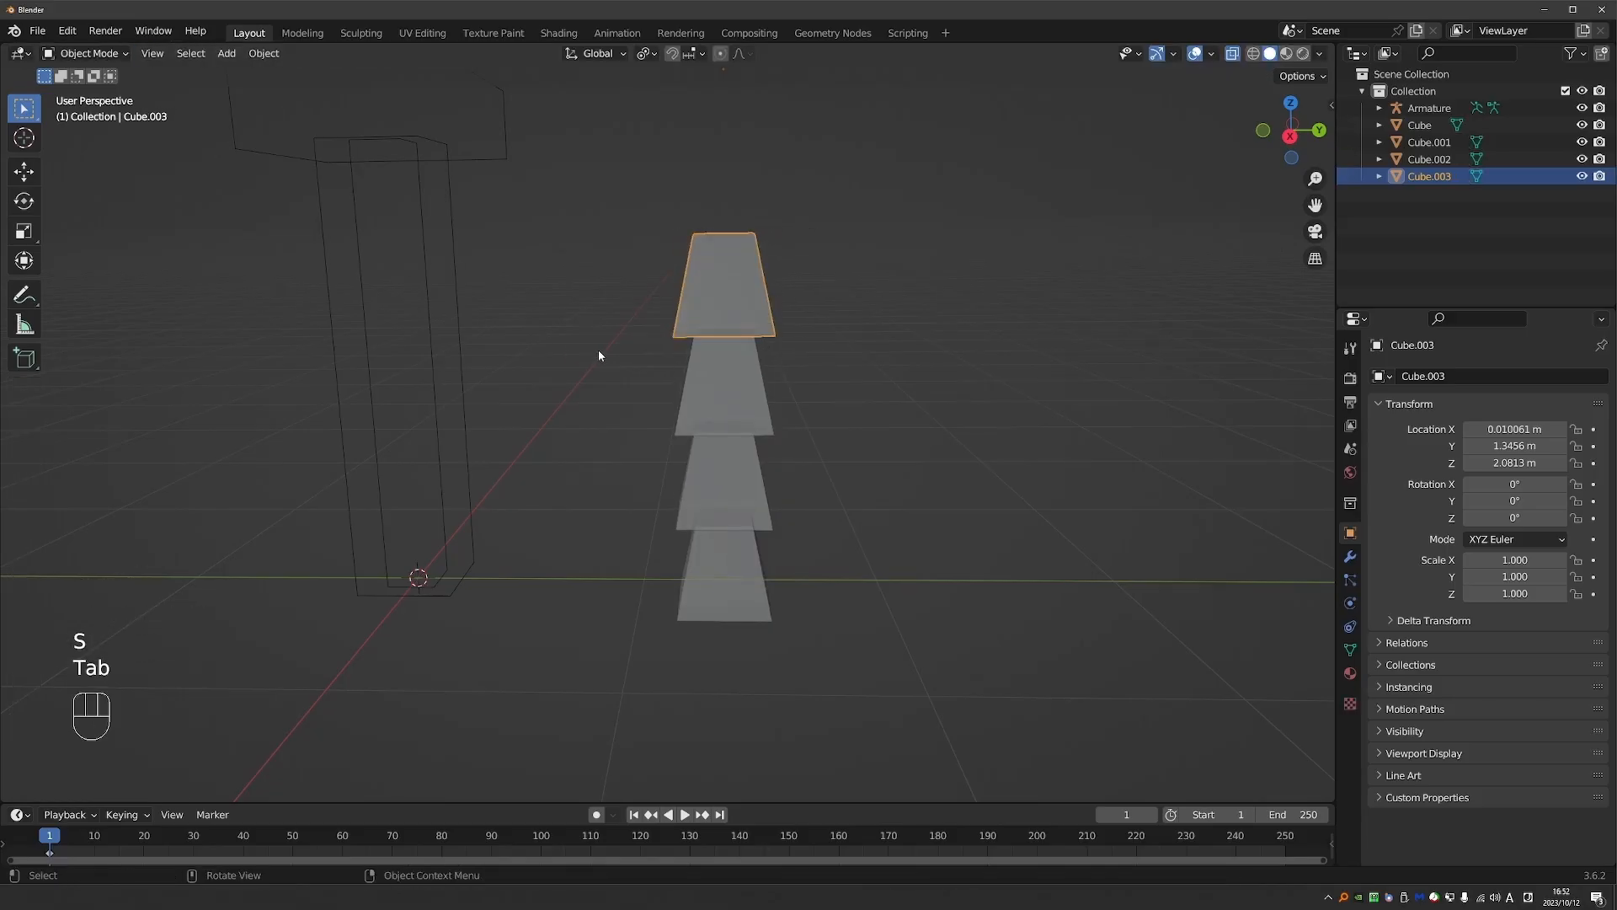